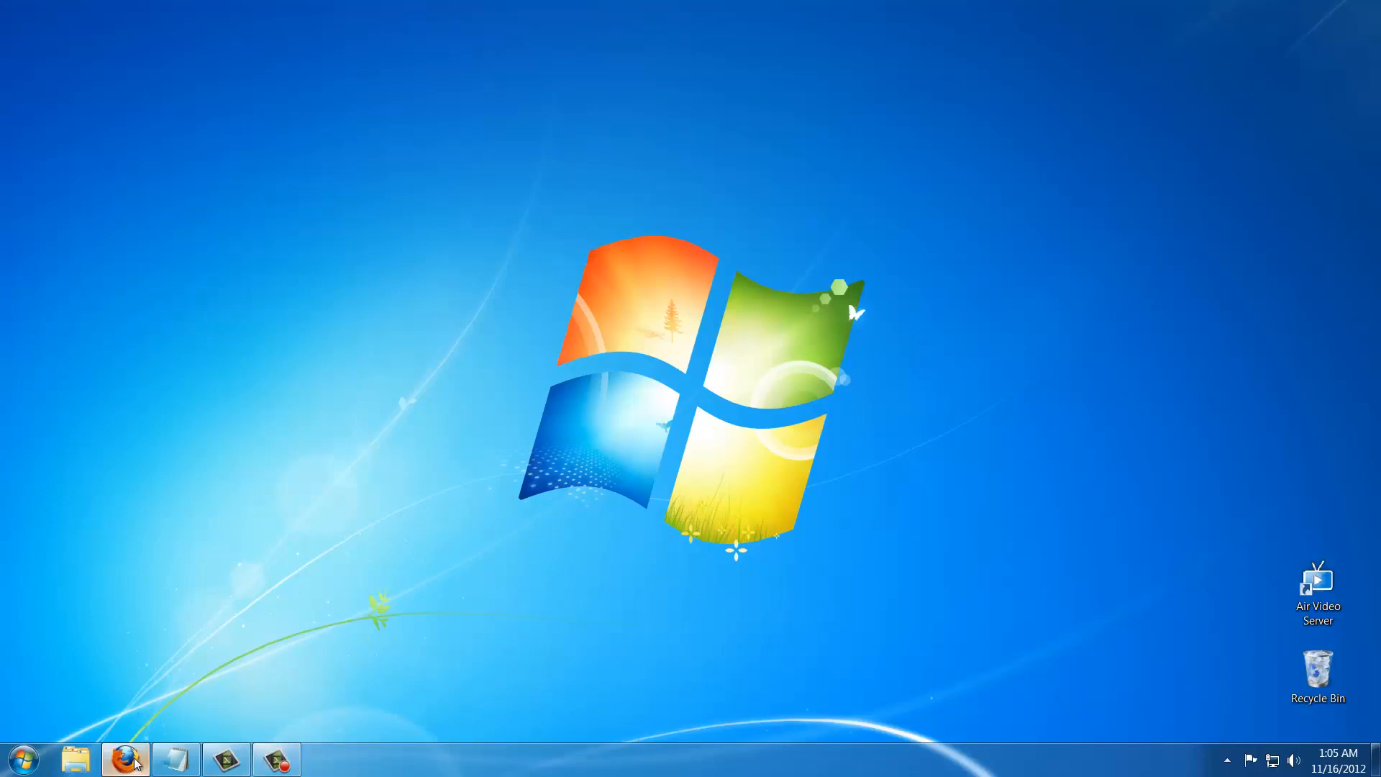
Launch Air Video Server from its shortcut and bring up its Properties window from the tray icon.
{"action": "left_click", "coordinate": [125, 758]}
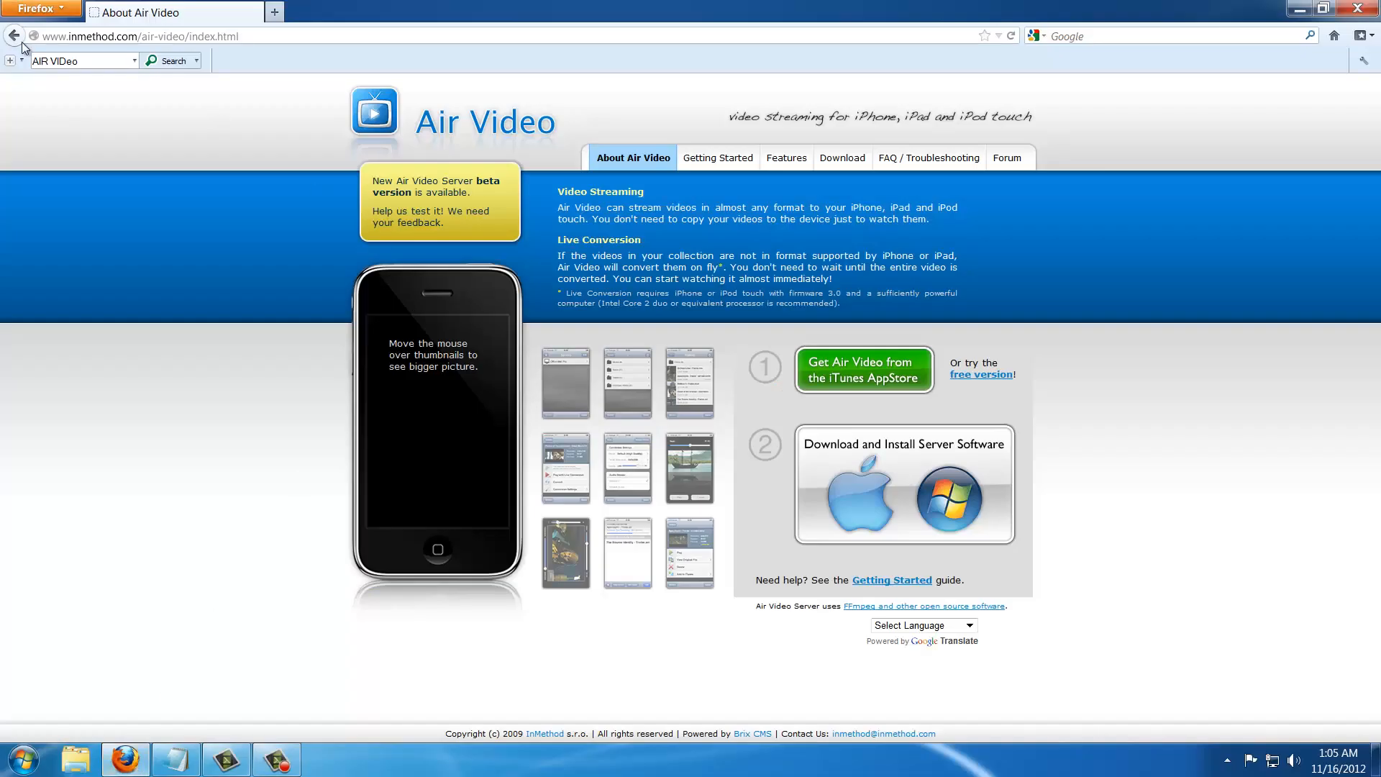
{"action": "mouse_move", "coordinate": [119, 55]}
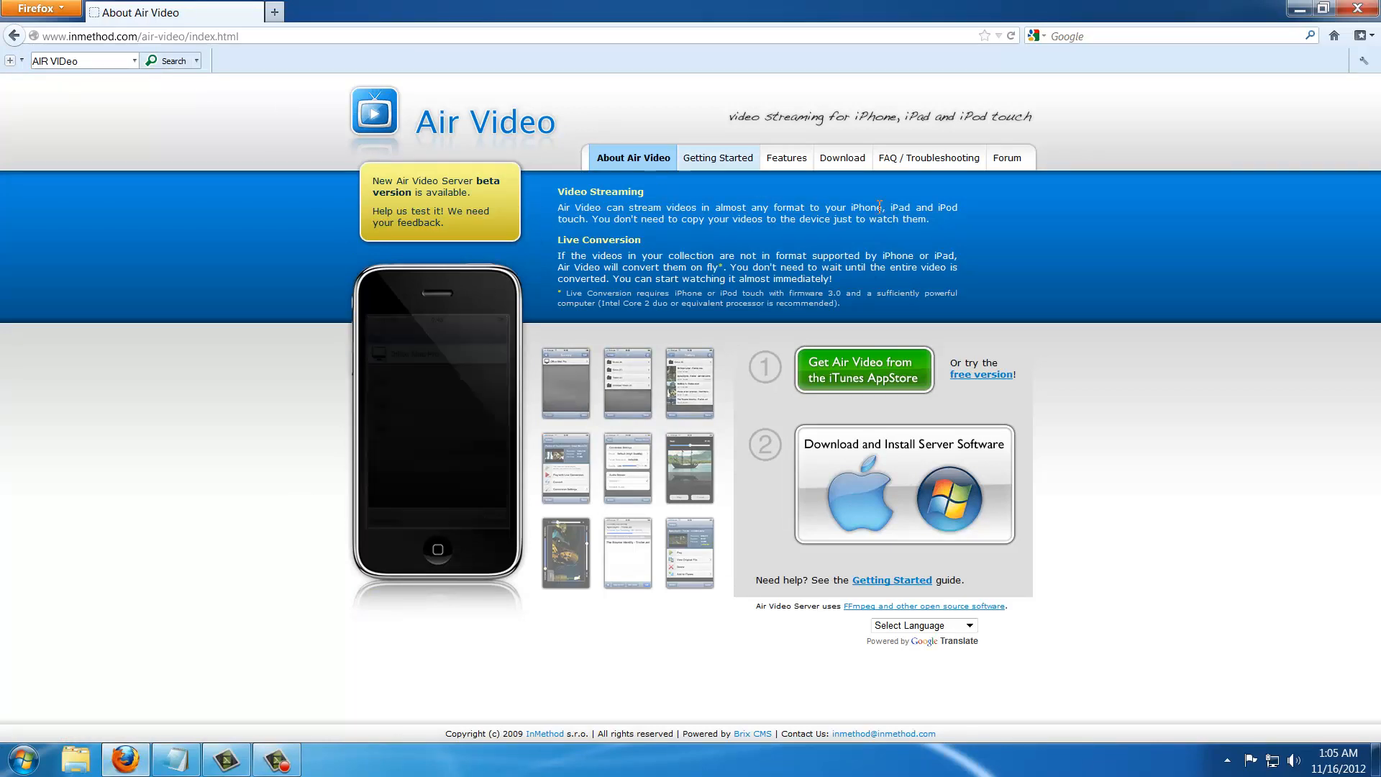
{"action": "scroll", "scroll_direction": "down", "scroll_amount": 3}
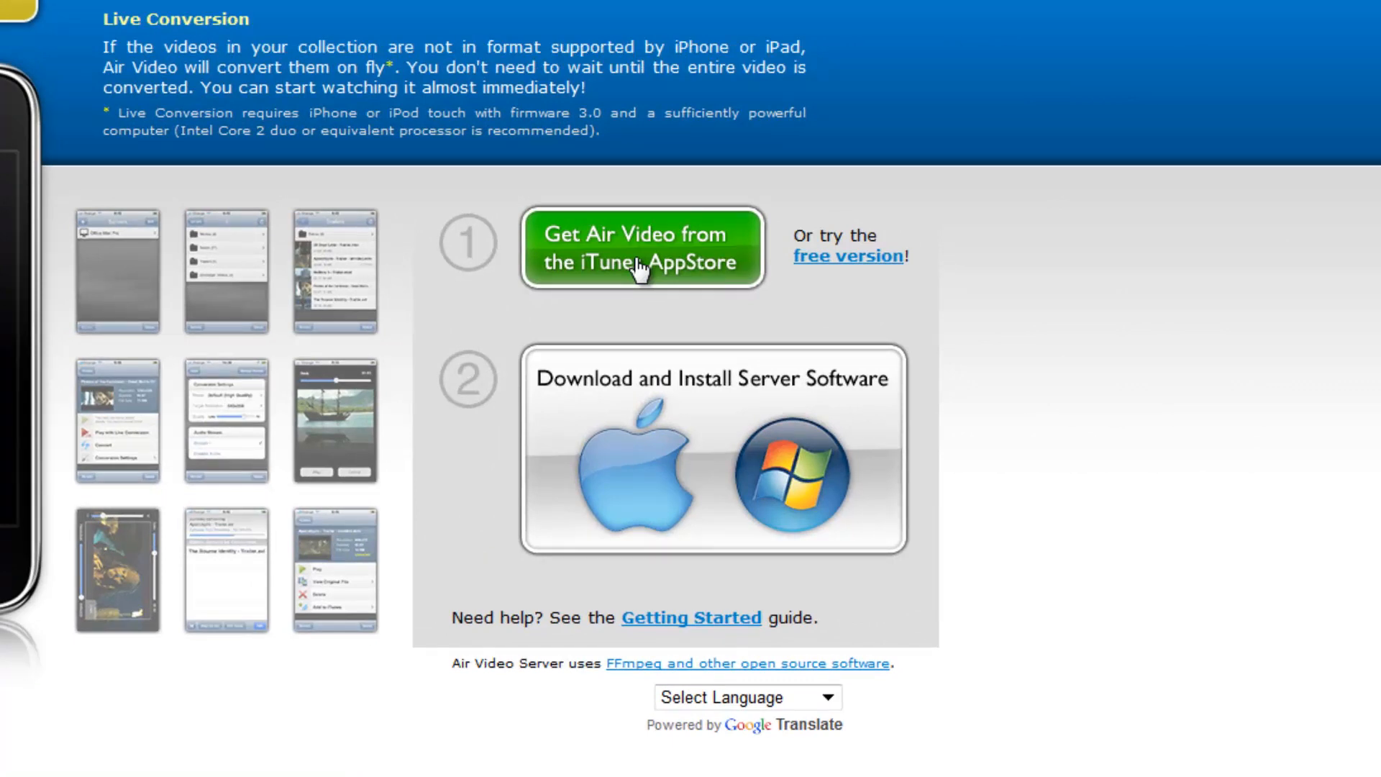
{"action": "mouse_move", "coordinate": [626, 485]}
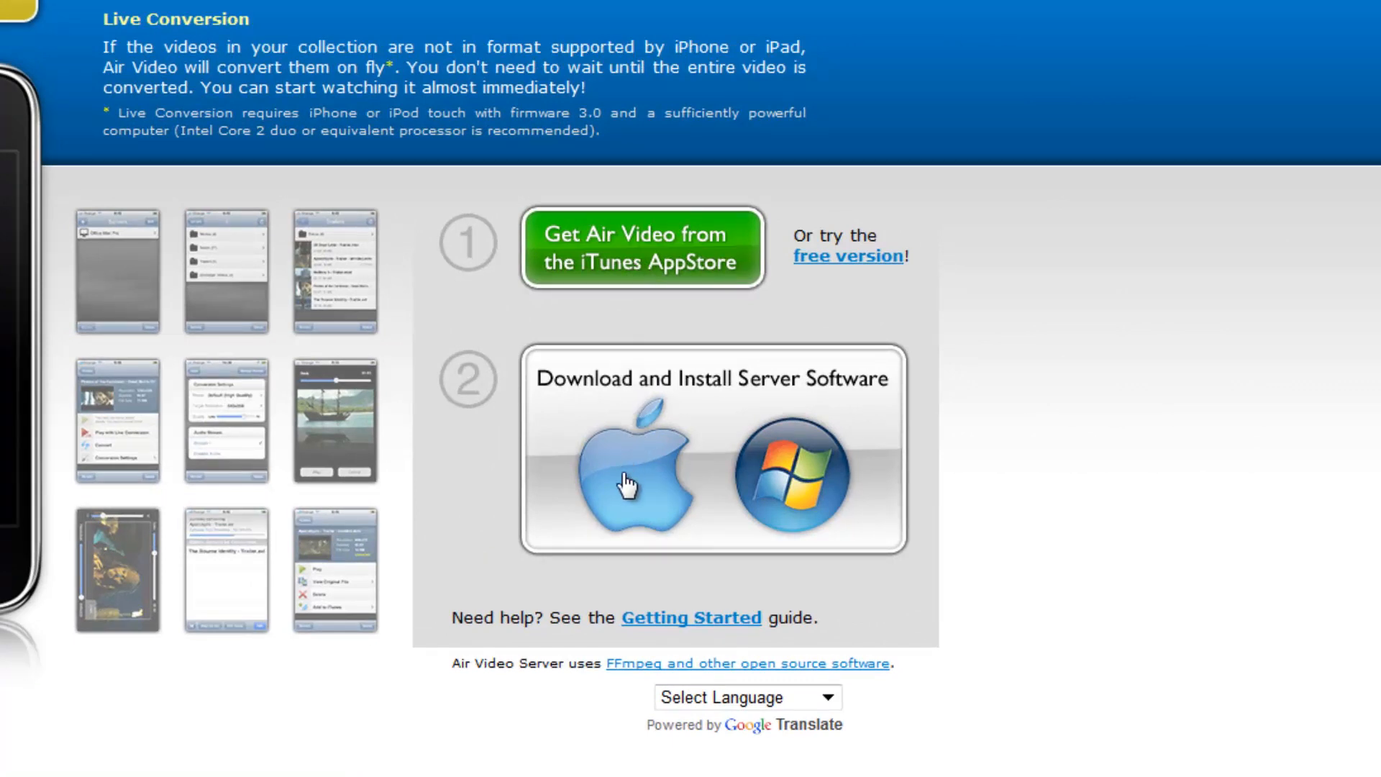
{"action": "mouse_move", "coordinate": [791, 486]}
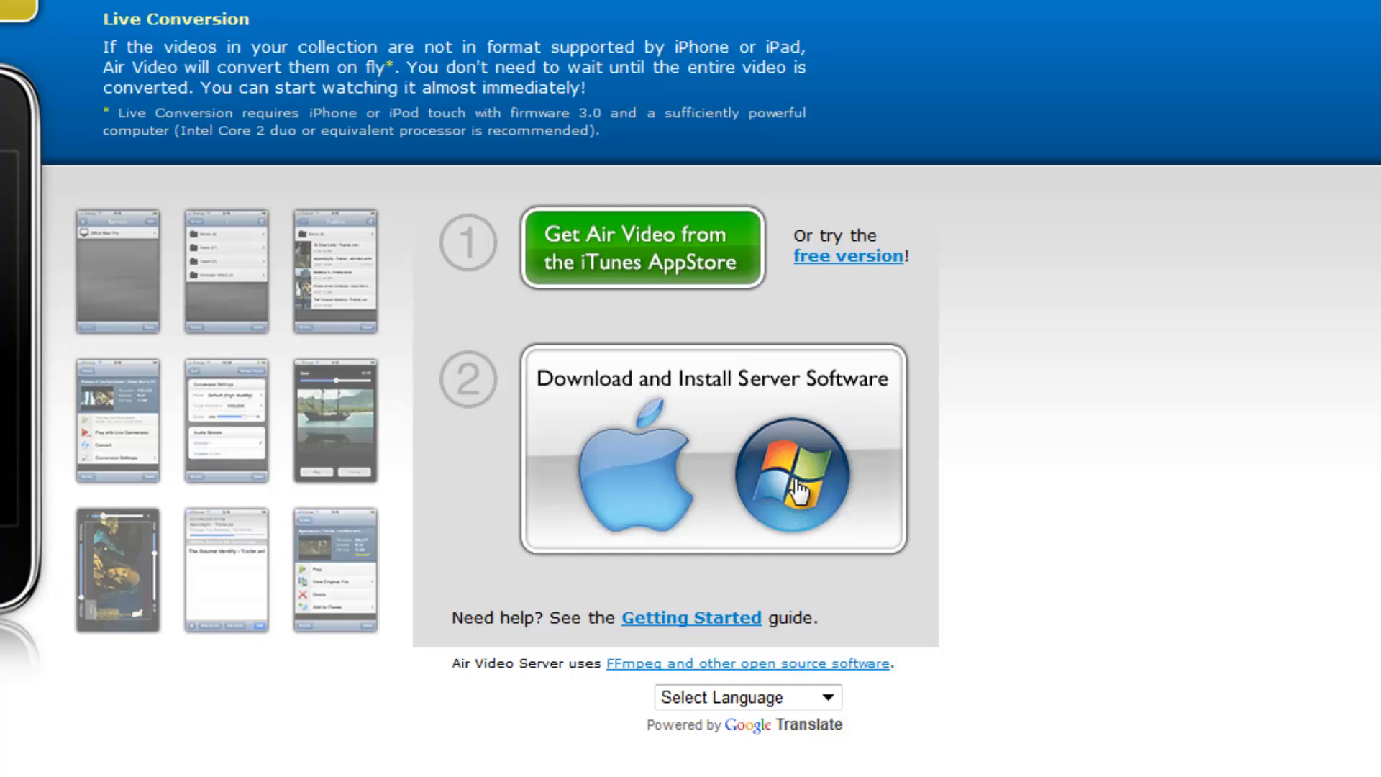
{"action": "mouse_move", "coordinate": [788, 466]}
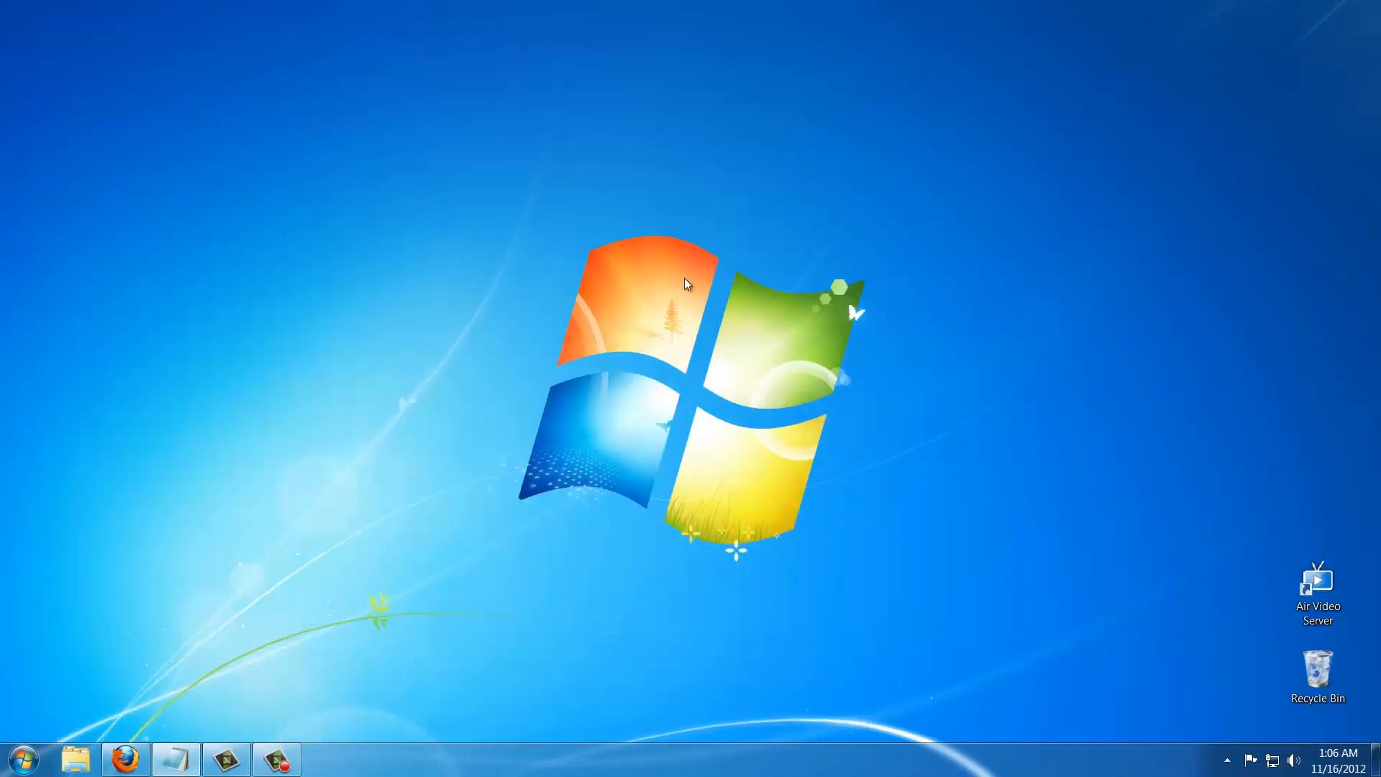
{"action": "mouse_move", "coordinate": [1308, 597]}
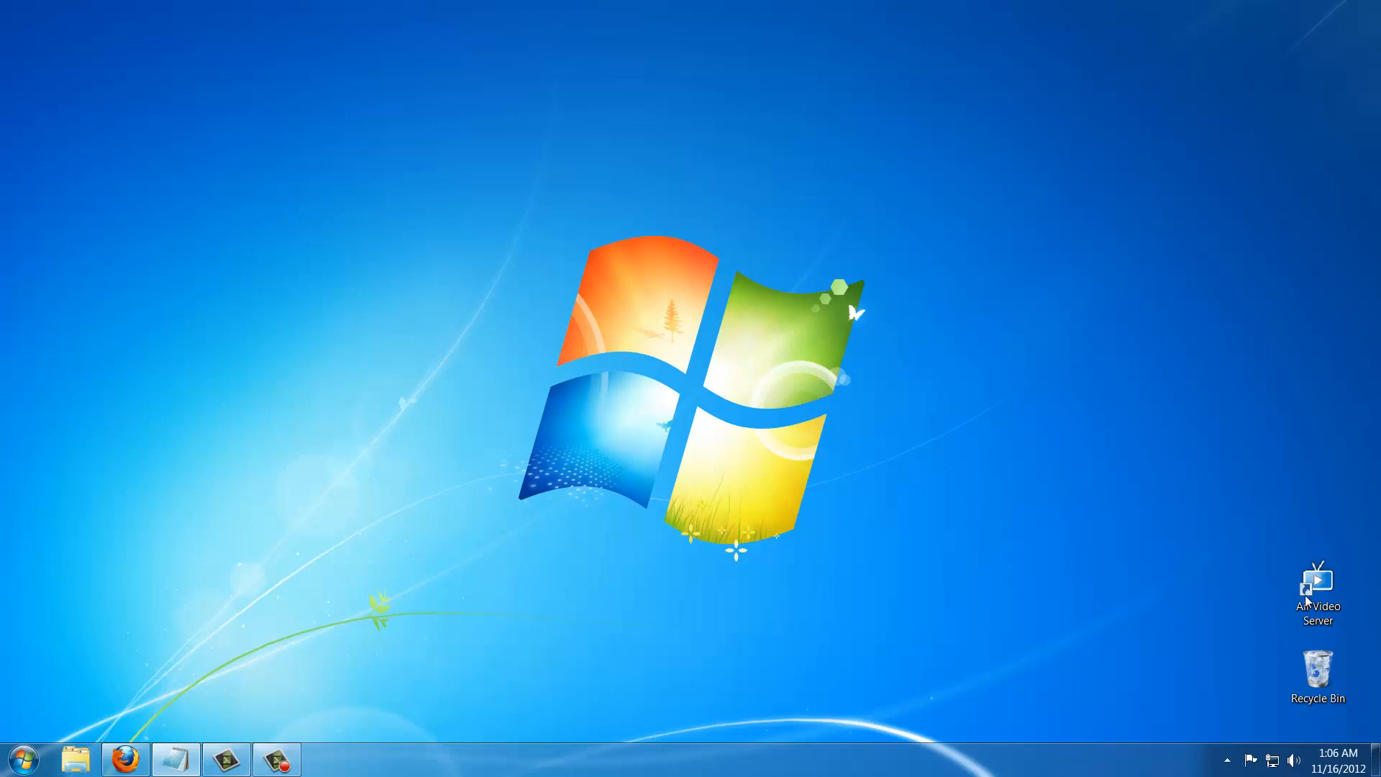
{"action": "left_click", "coordinate": [1318, 590]}
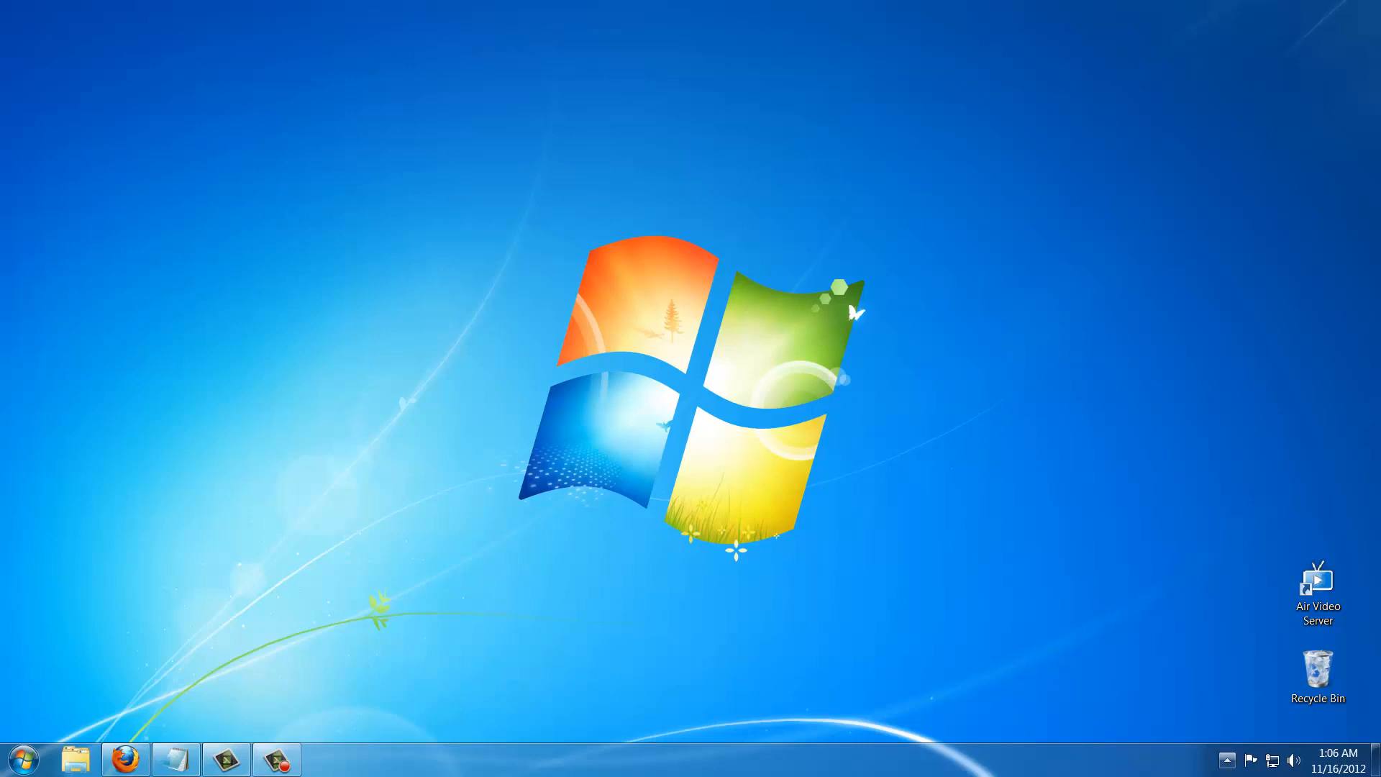
{"action": "left_click", "coordinate": [1227, 760]}
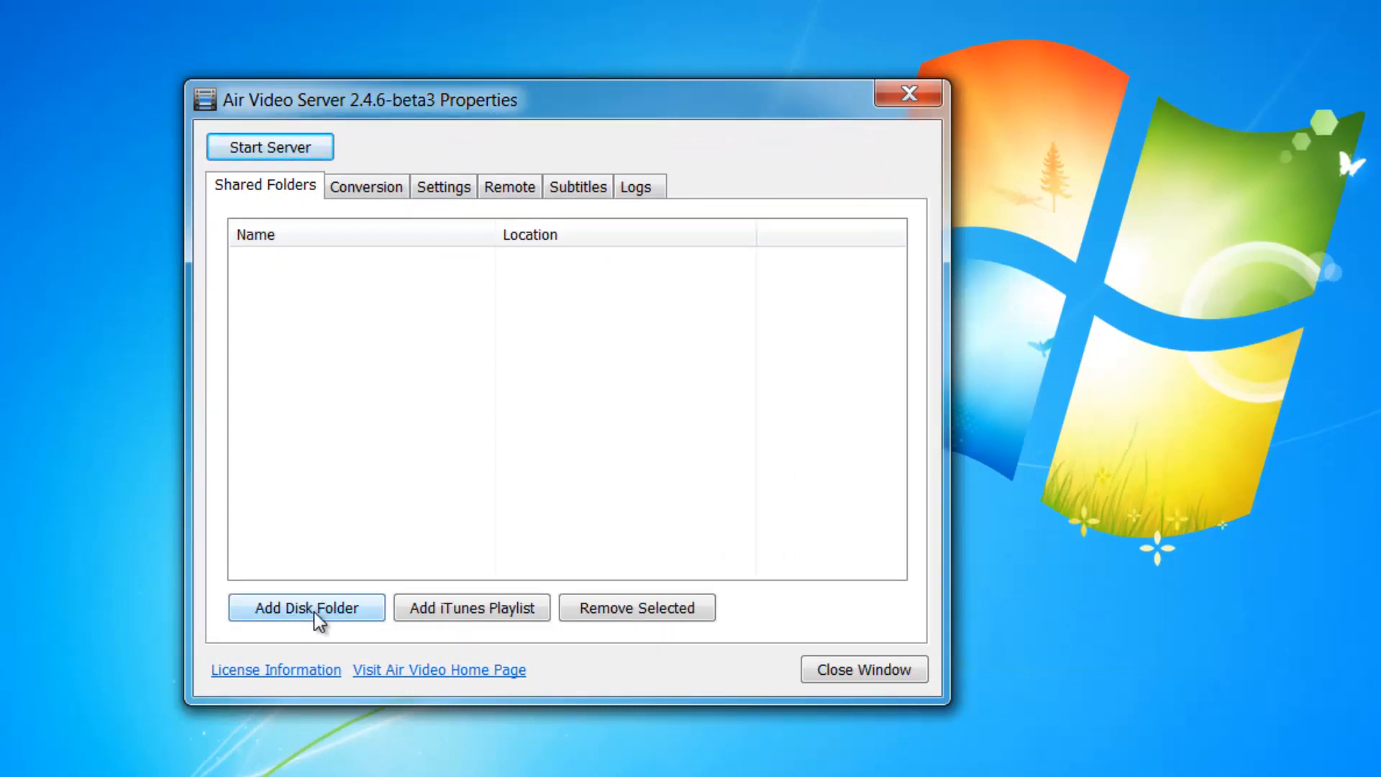
{"action": "mouse_move", "coordinate": [303, 622]}
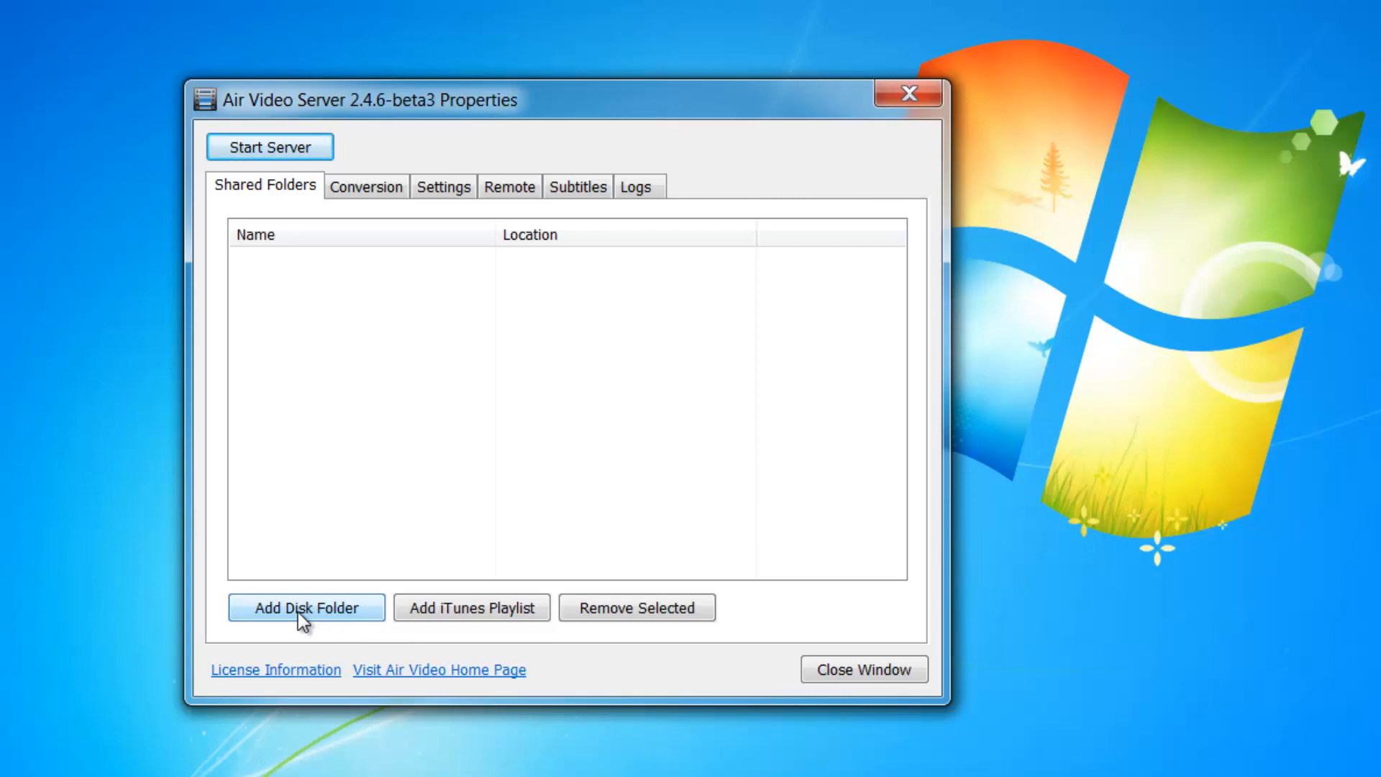
Start adding a disk folder to share from the Shared Folders list.
{"action": "left_click", "coordinate": [305, 607]}
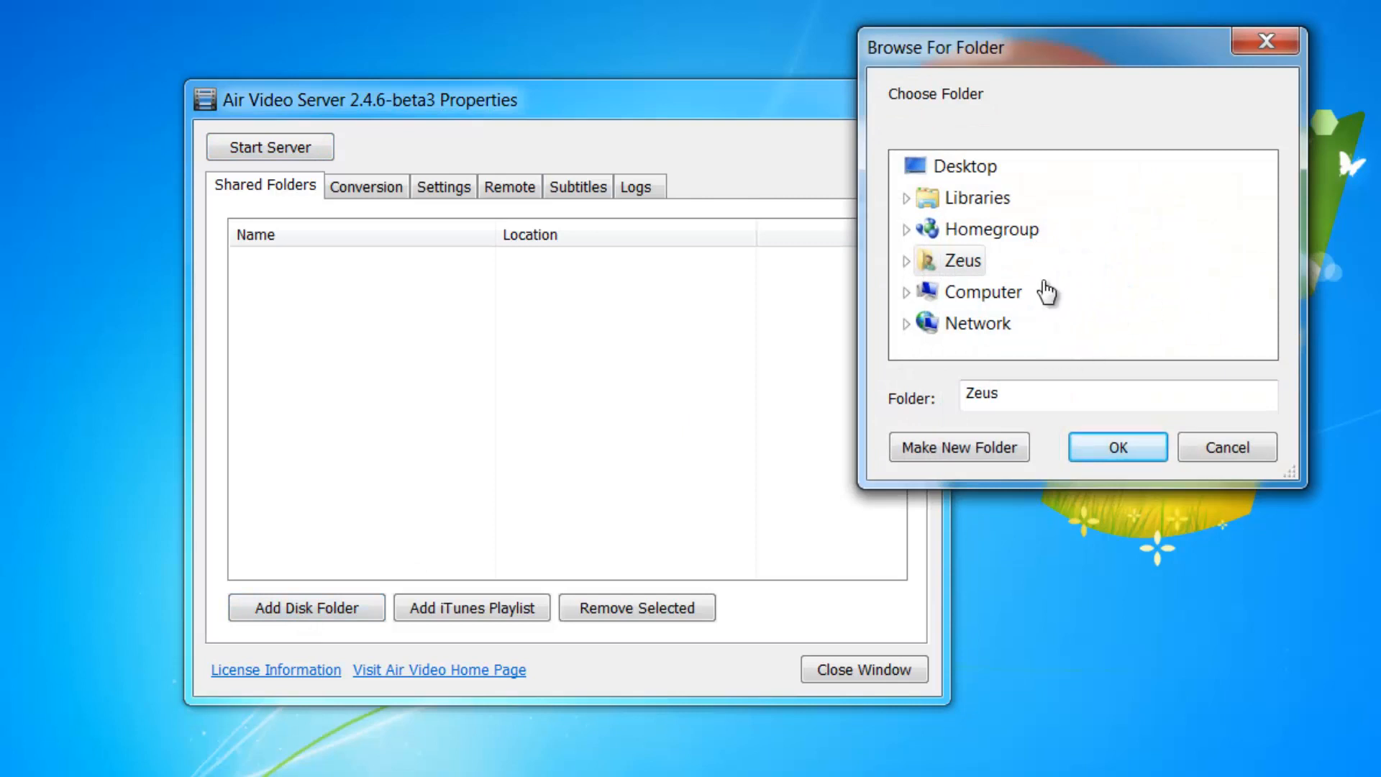
Share the Goemon folder under Libraries > Videos > My Videos (C:\Users\Zeus\Videos\Goemon).
{"action": "left_click", "coordinate": [908, 197]}
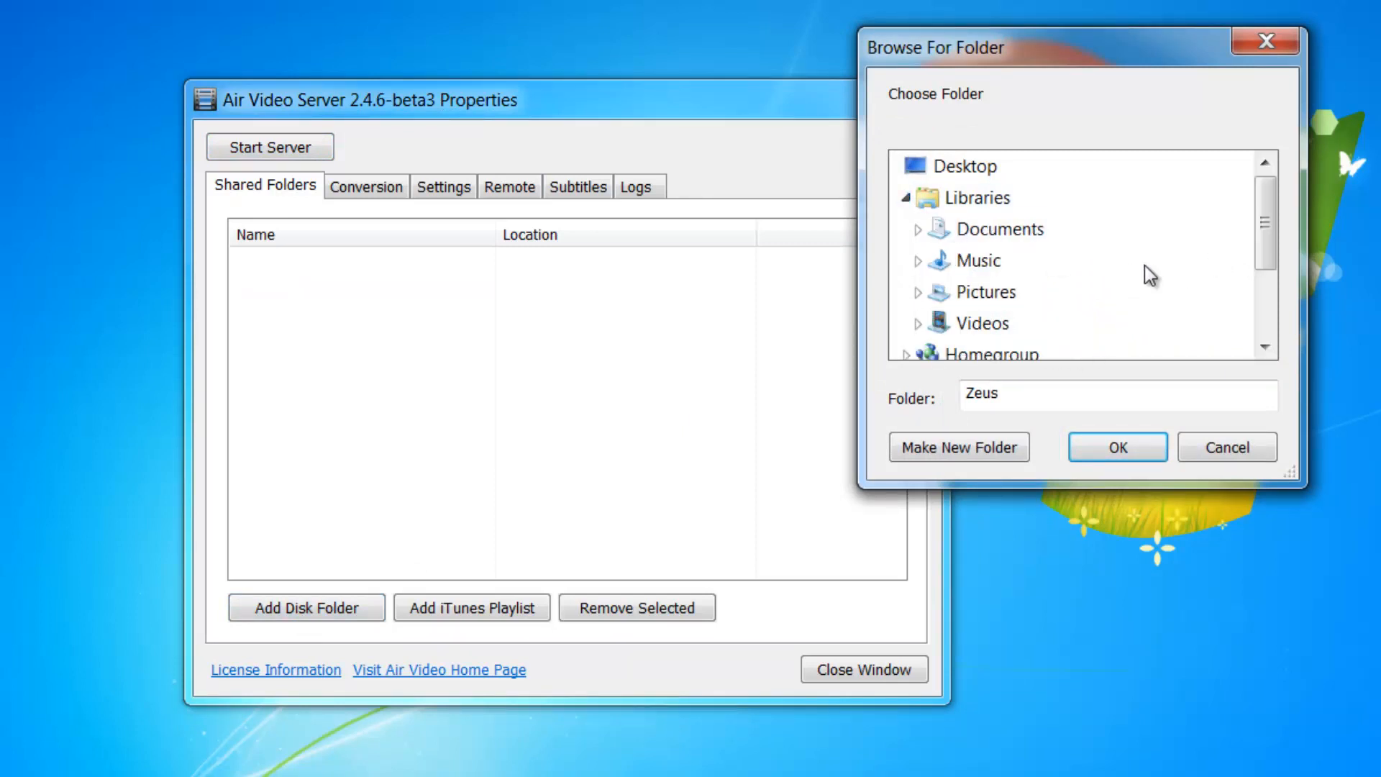
{"action": "left_click", "coordinate": [920, 324]}
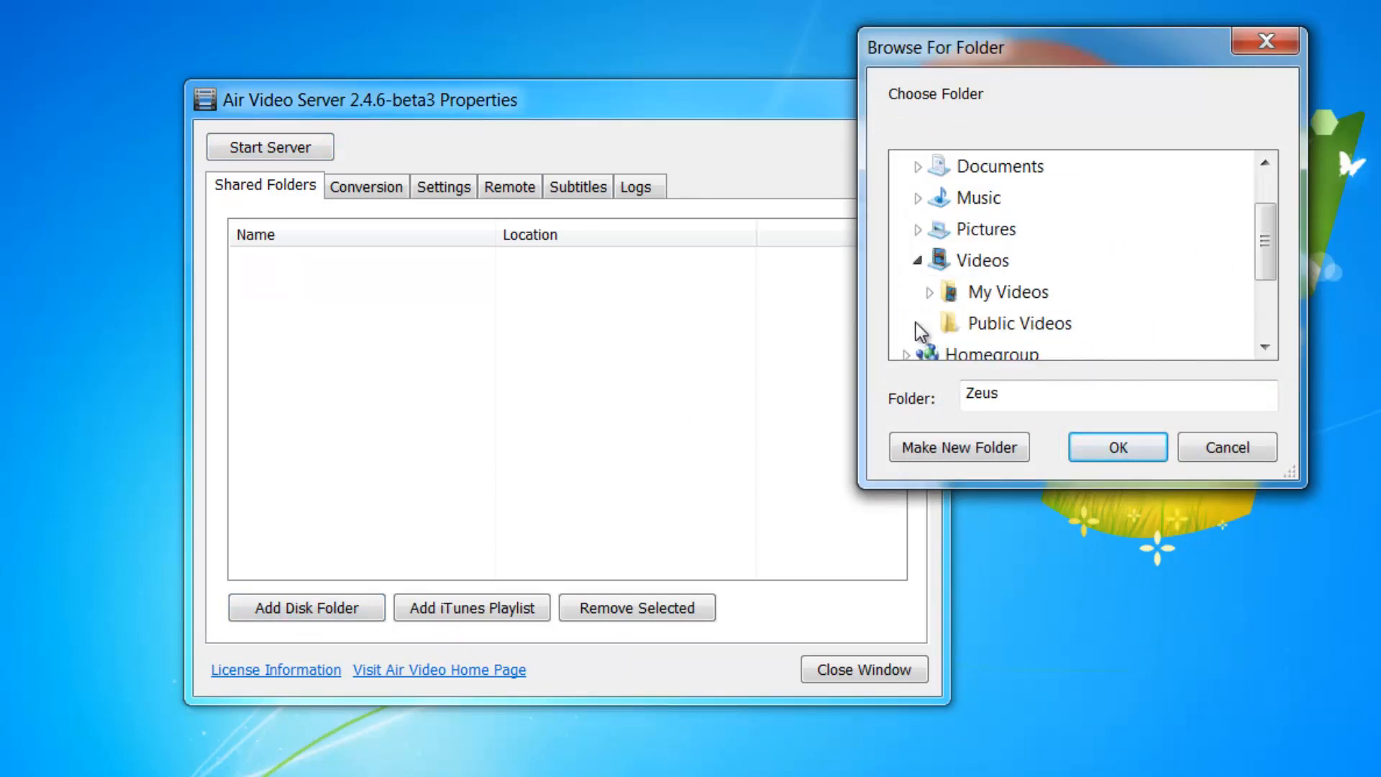
{"action": "left_click", "coordinate": [929, 292]}
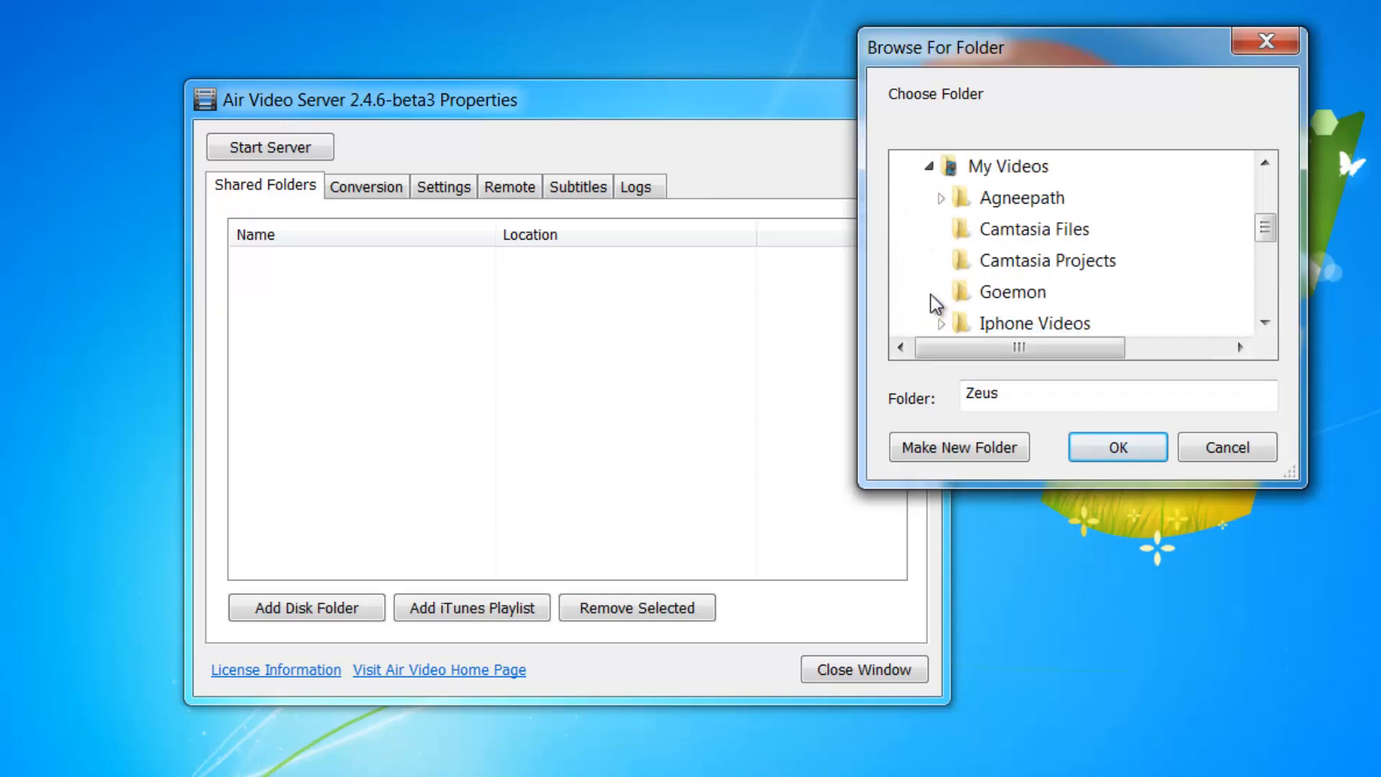
{"action": "mouse_move", "coordinate": [1000, 290]}
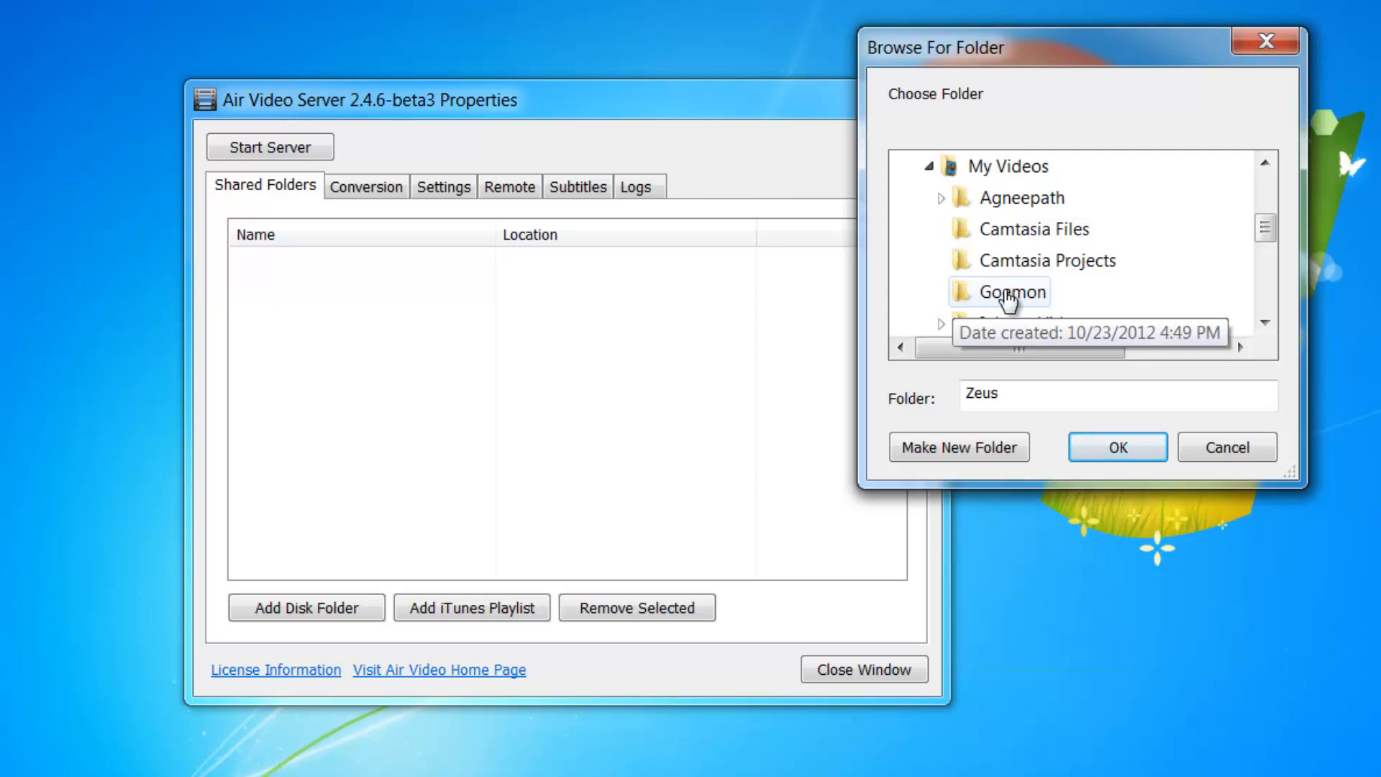
{"action": "left_click", "coordinate": [1010, 293]}
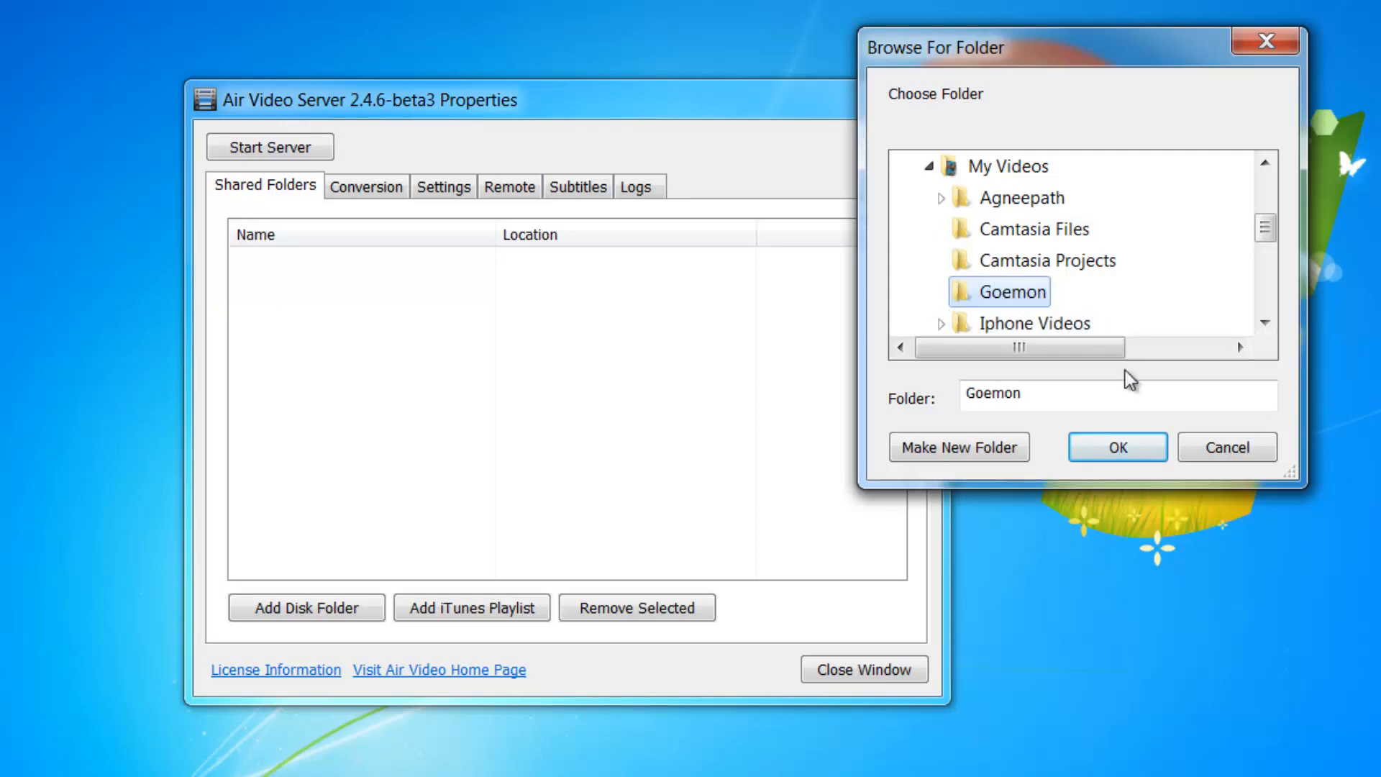
{"action": "left_click", "coordinate": [1117, 446]}
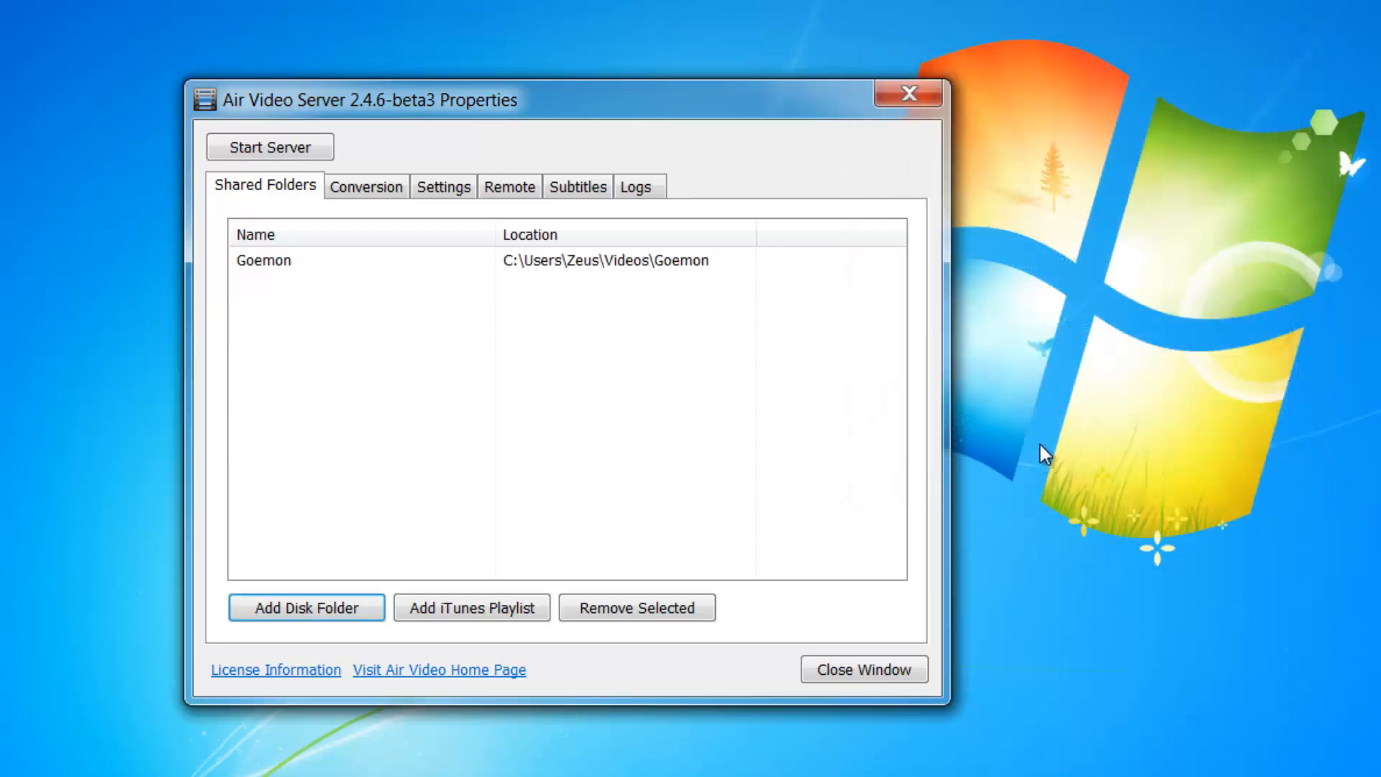
{"action": "mouse_move", "coordinate": [604, 277]}
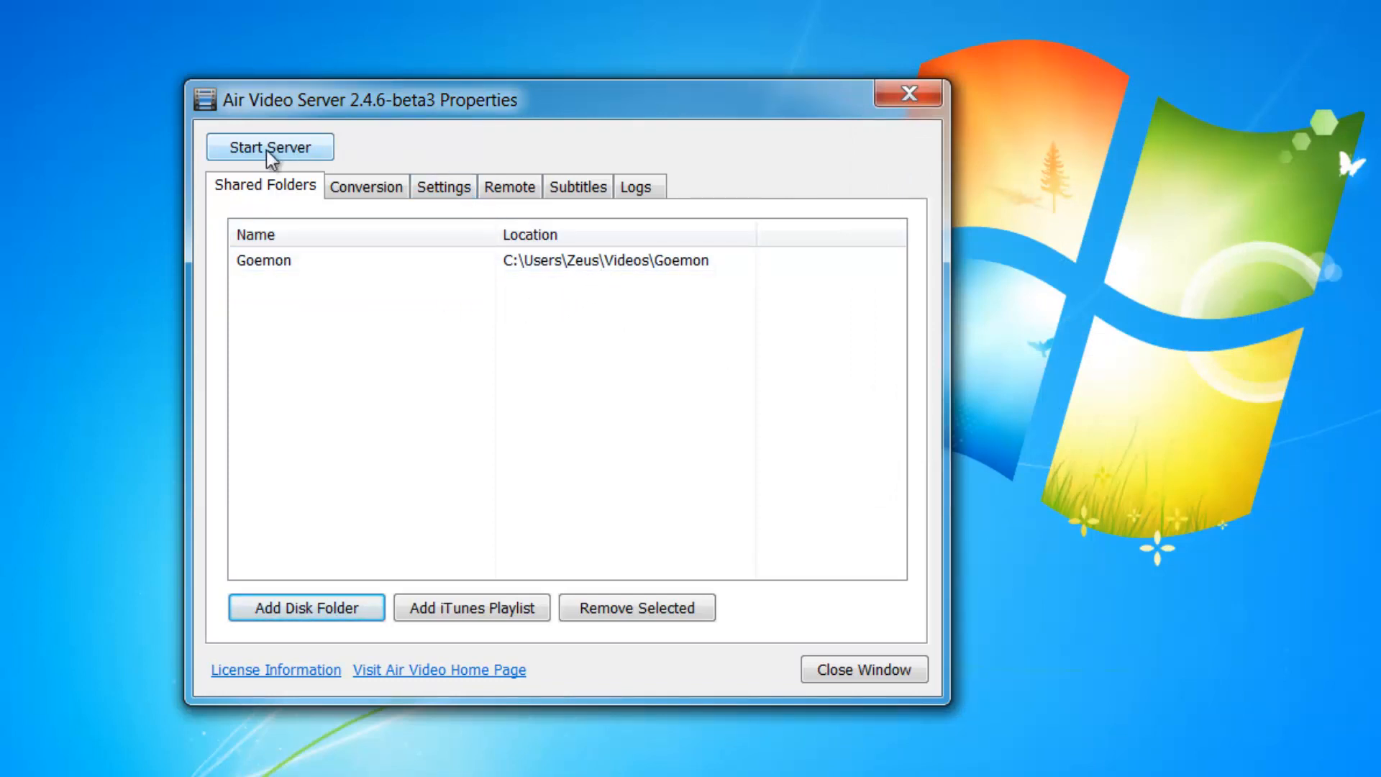
Start the server so it shows Server Running while sharing Goemon.
{"action": "left_click", "coordinate": [269, 146]}
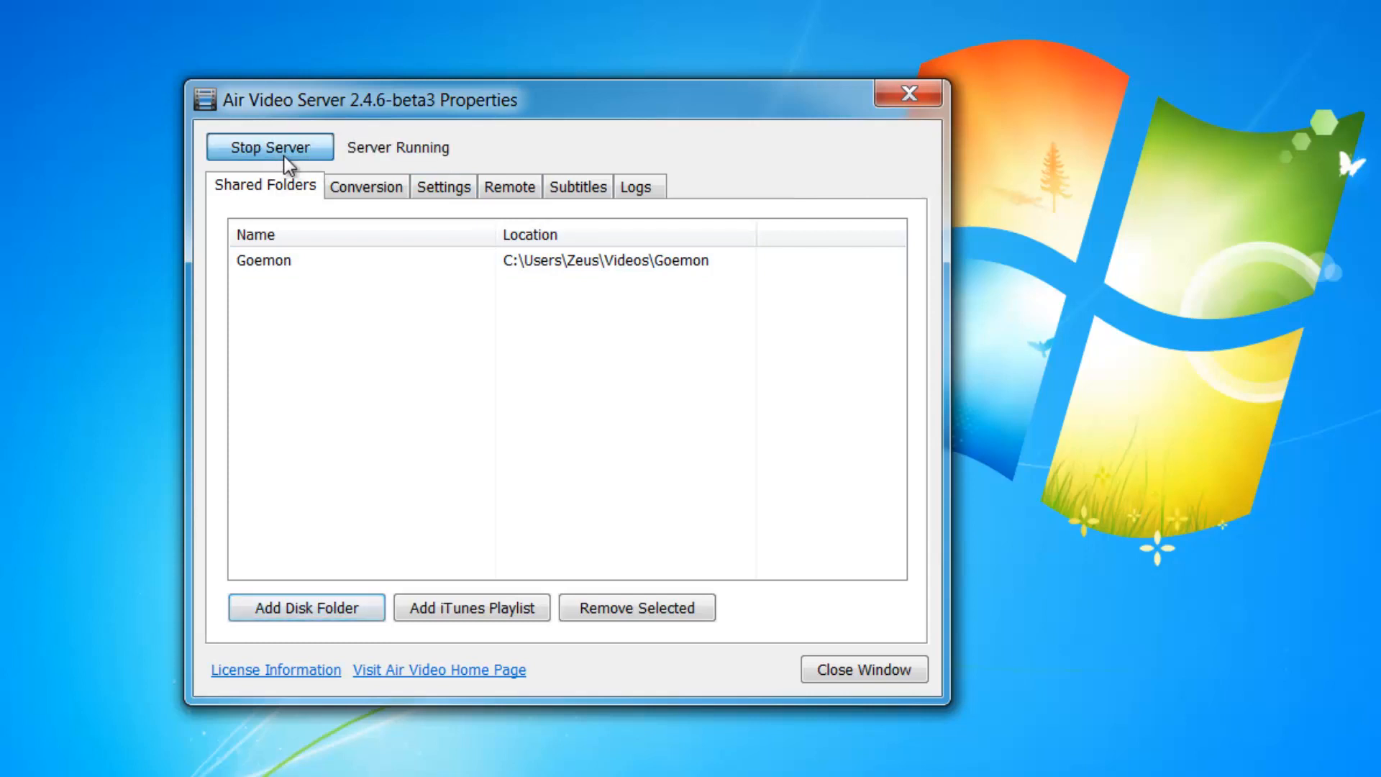
{"action": "mouse_move", "coordinate": [328, 383]}
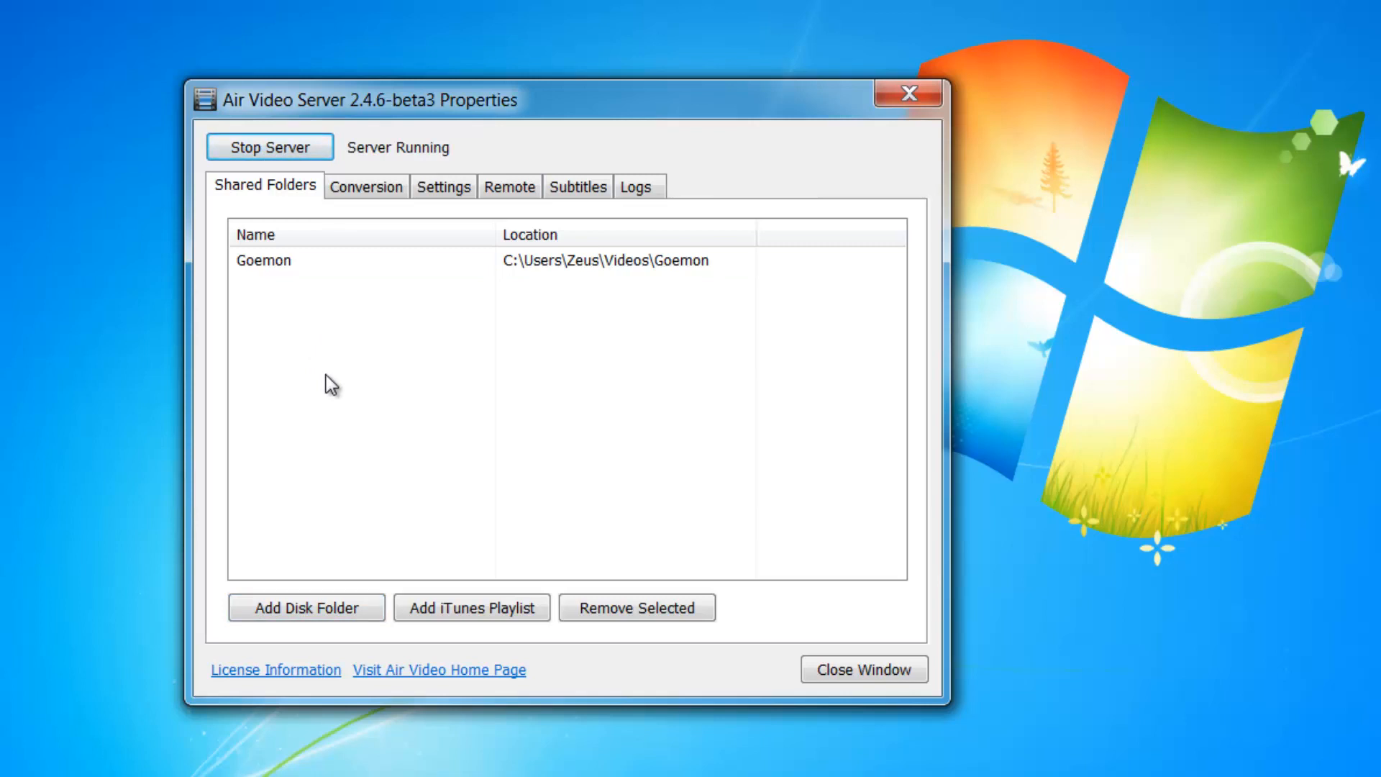
{"action": "mouse_move", "coordinate": [353, 266]}
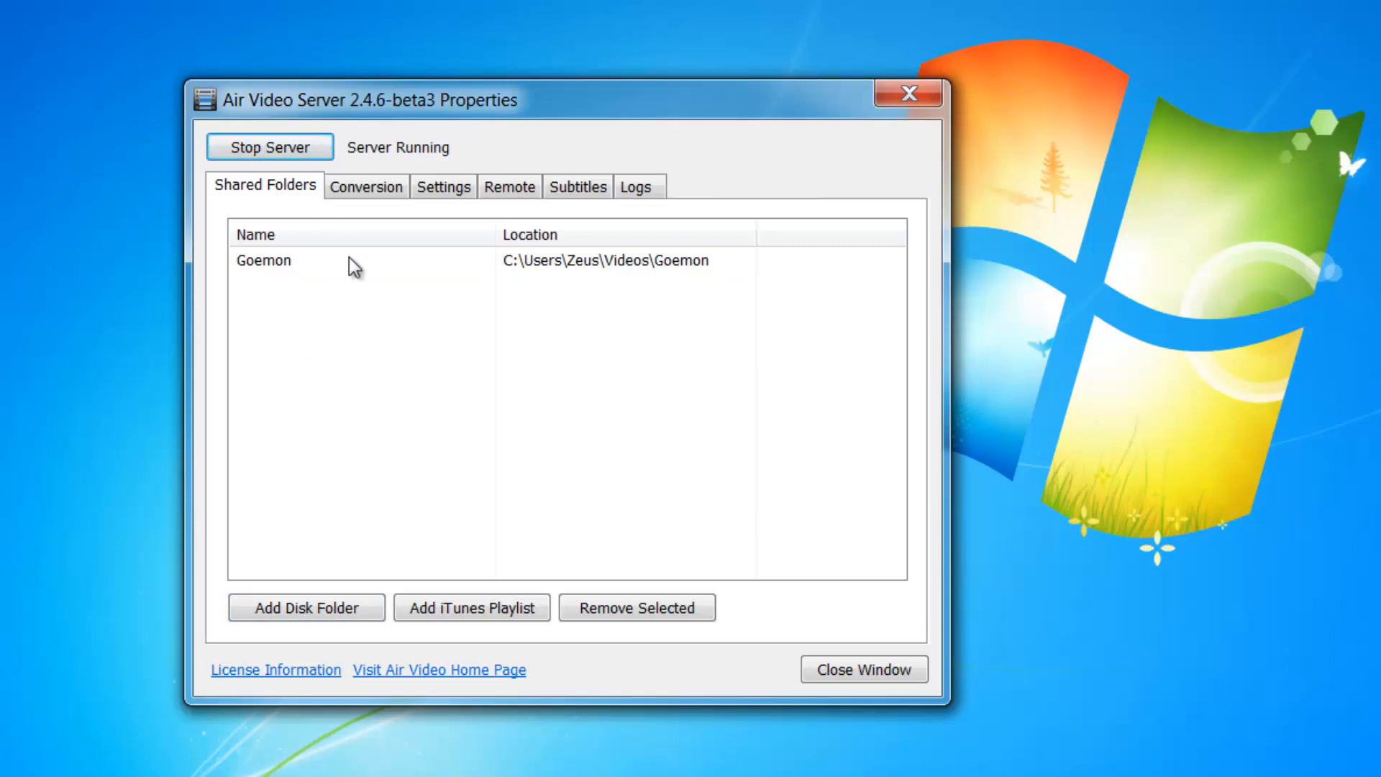
Review the Settings and Logs views, then close the Properties window.
{"action": "left_click", "coordinate": [443, 185]}
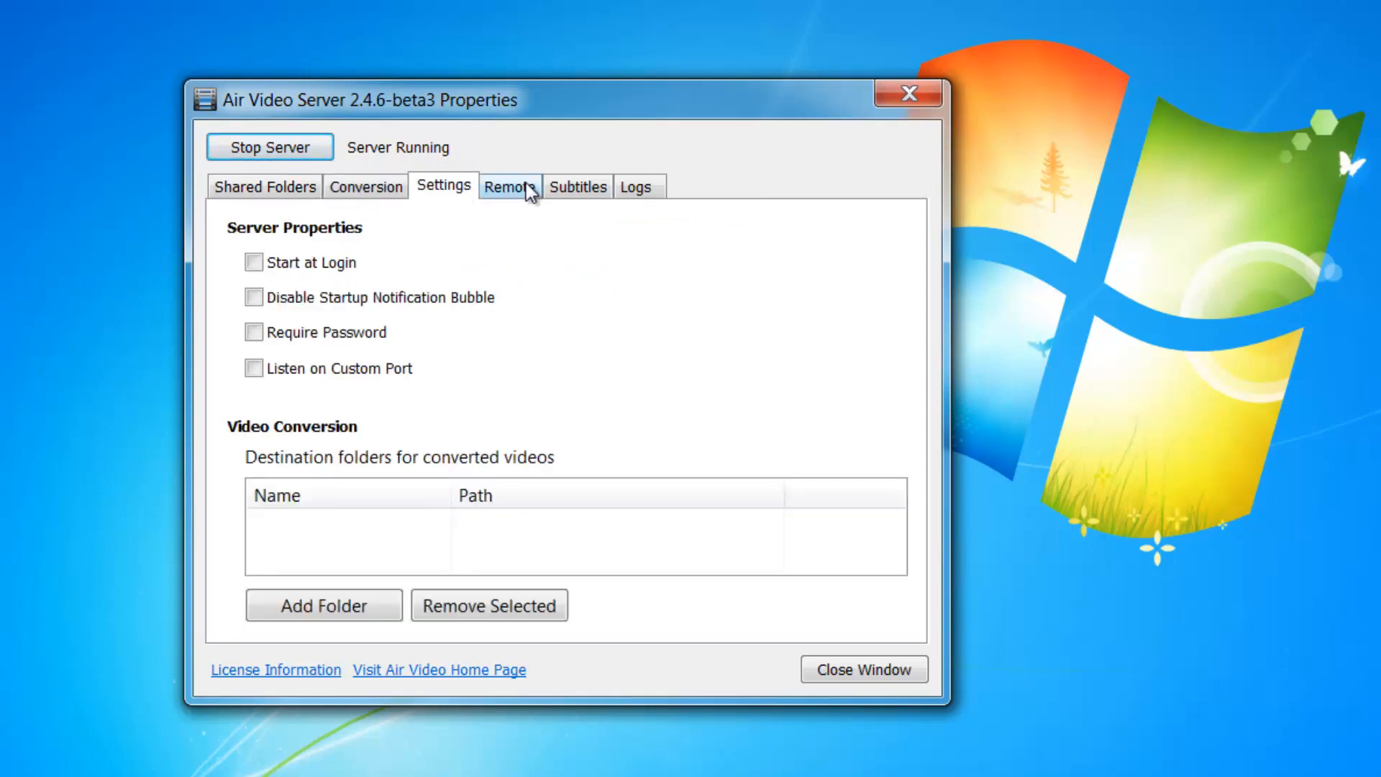
{"action": "left_click", "coordinate": [635, 185]}
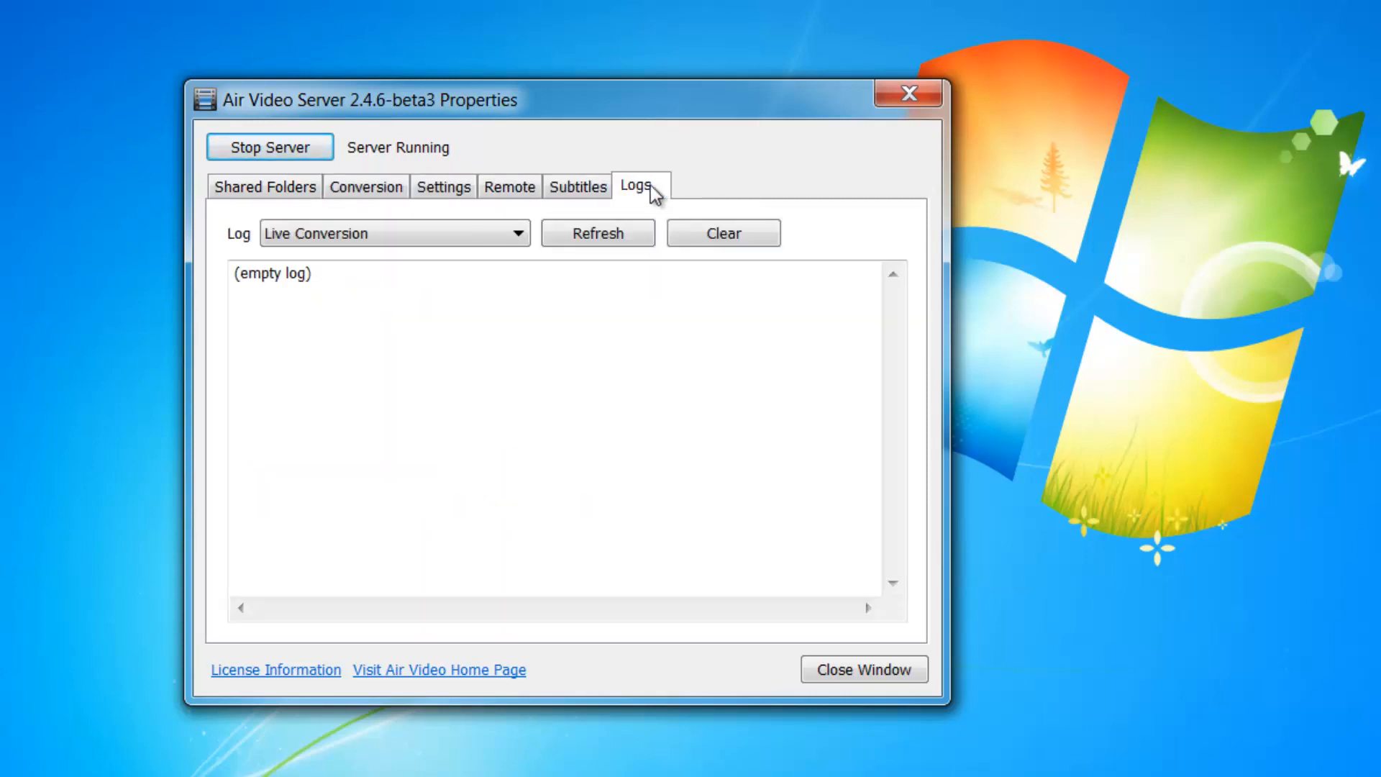
{"action": "left_click", "coordinate": [265, 185]}
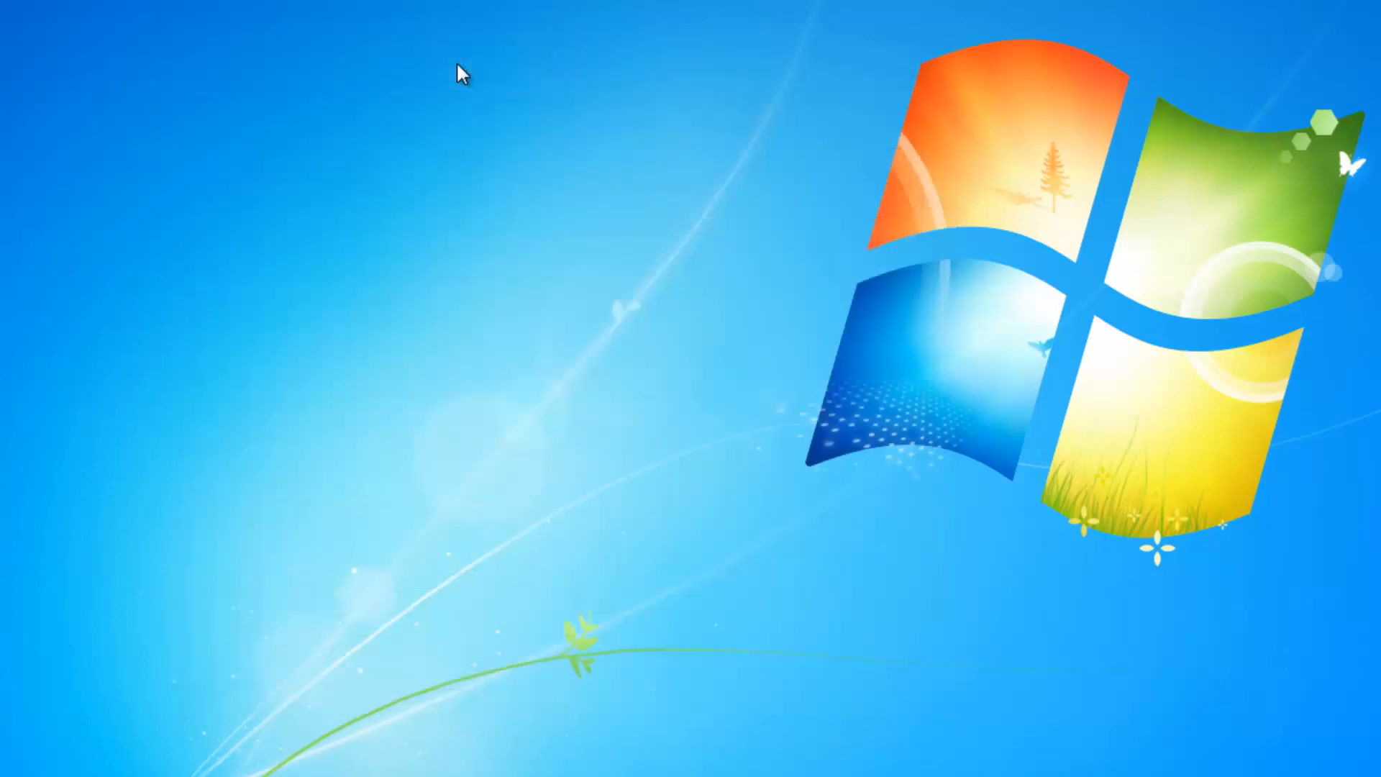
{"action": "mouse_move", "coordinate": [403, 86]}
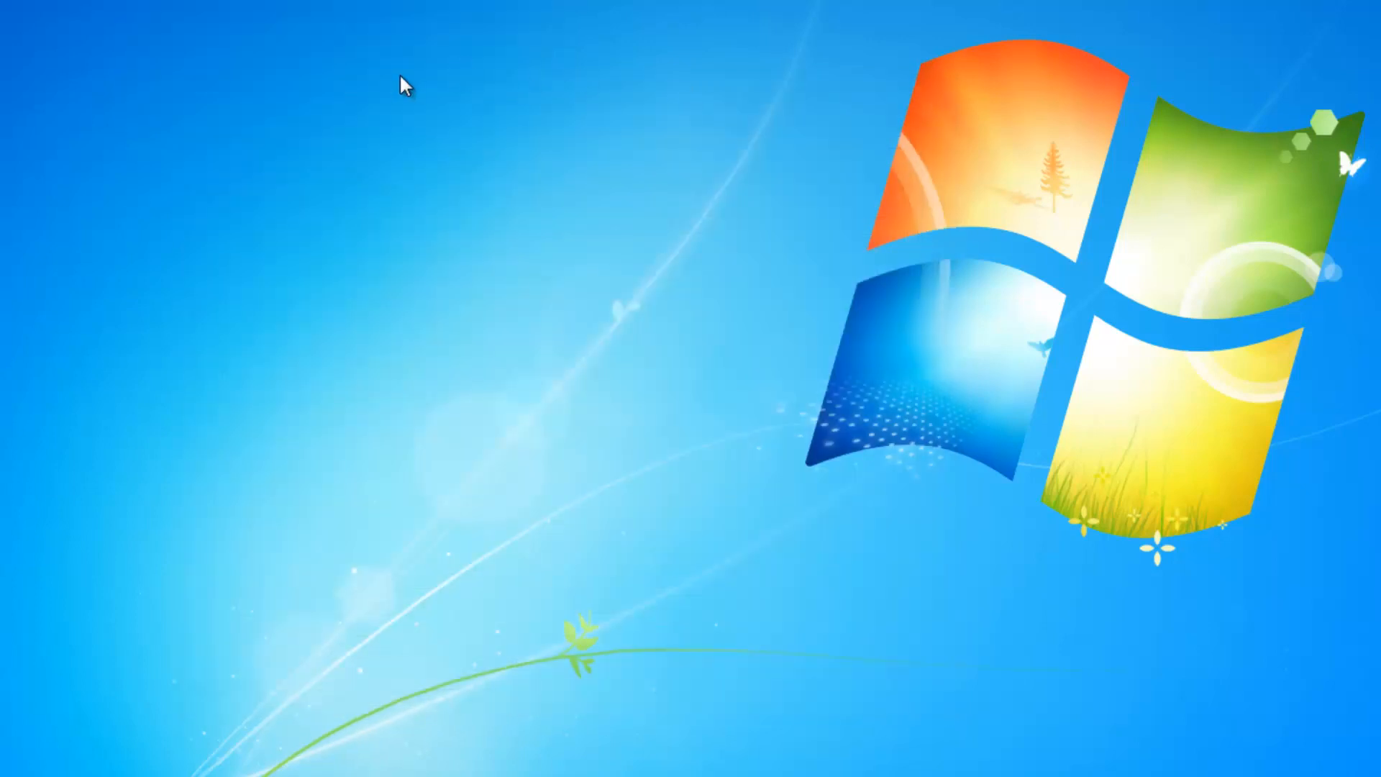